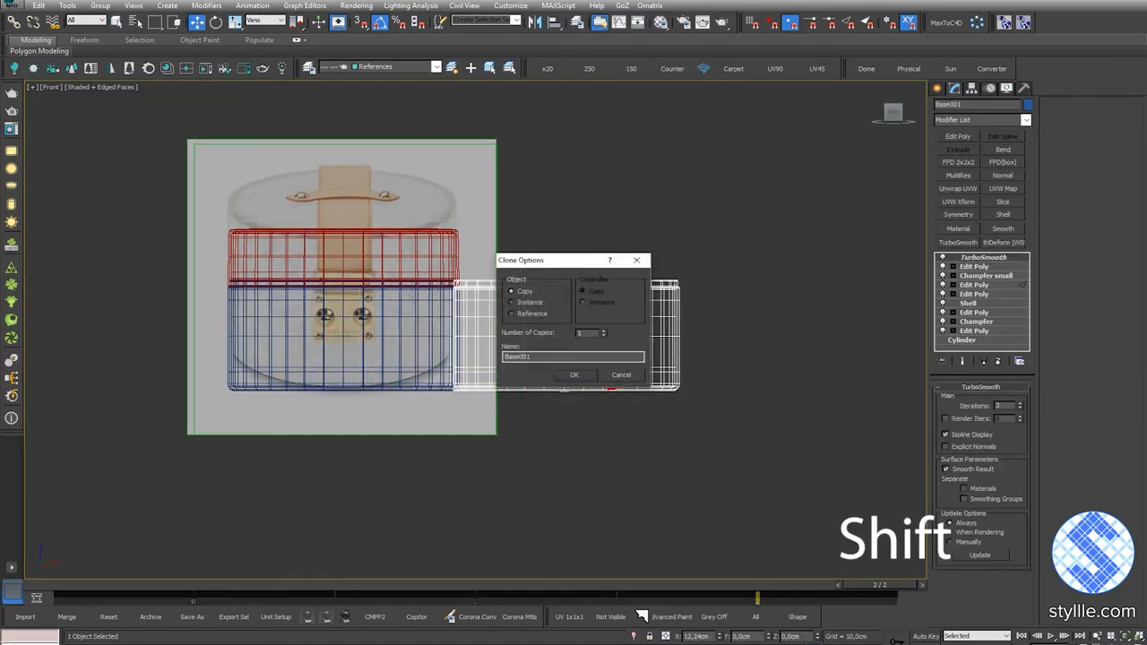
Clone the band as a copy and collapse it into an editable poly.
{"action": "left_click", "coordinate": [573, 374]}
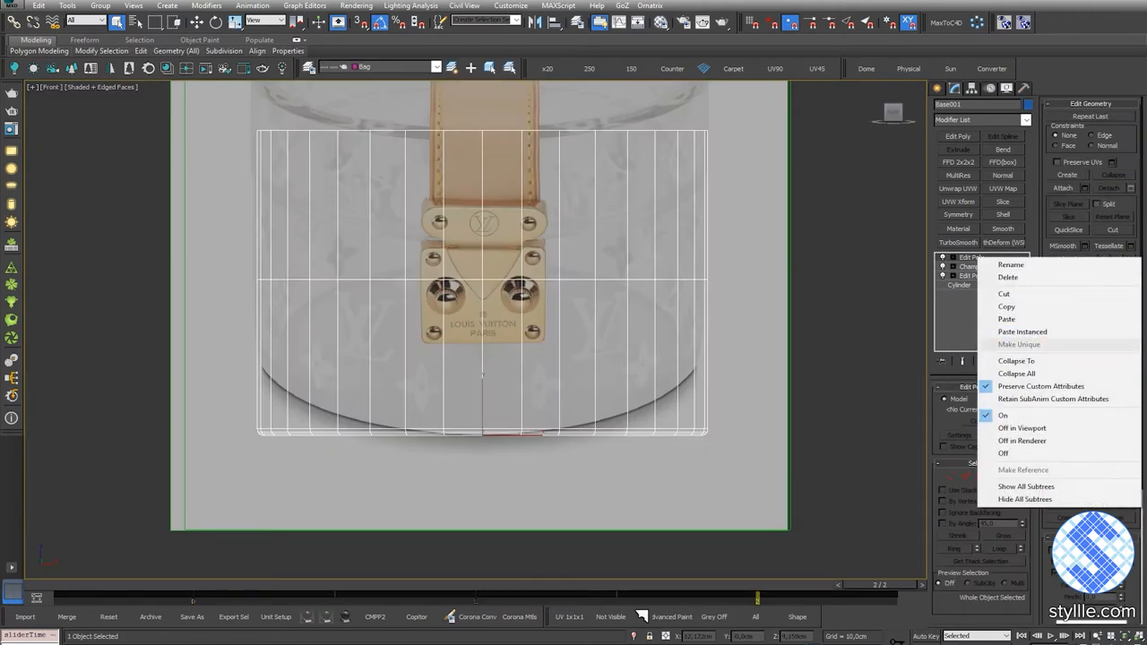
{"action": "left_click", "coordinate": [1014, 372]}
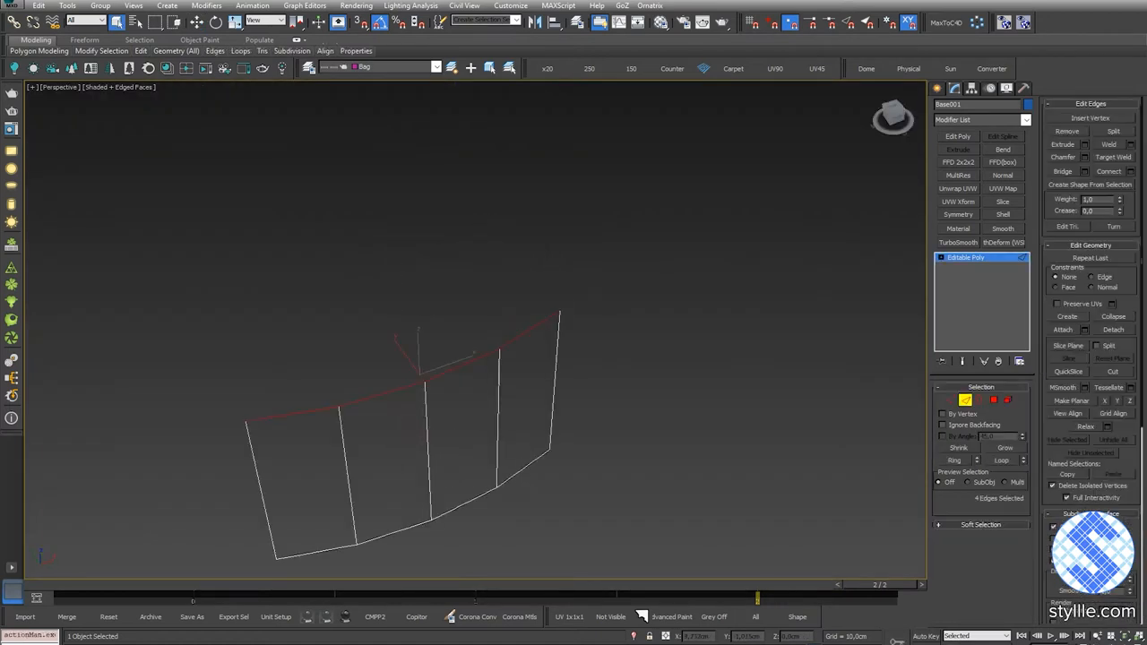
Adjust the strip's edges so they follow the cylinder surface at the band.
{"action": "right_click", "coordinate": [448, 371]}
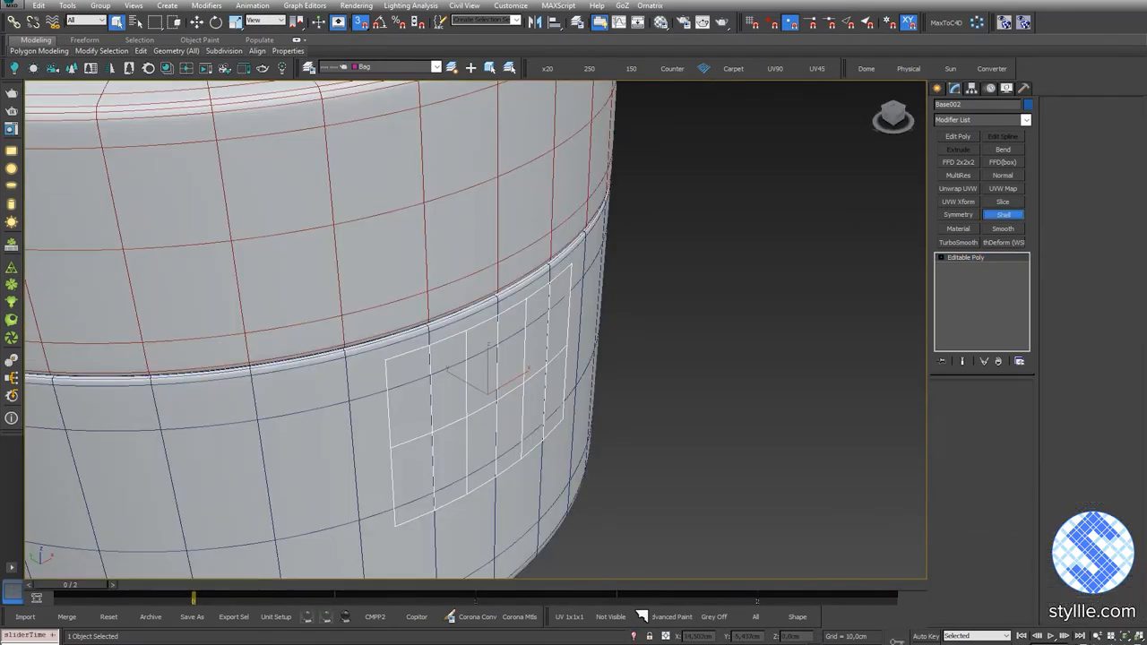
Connect the strip's edges into a grid patch conforming to the band.
{"action": "left_click", "coordinate": [1002, 215]}
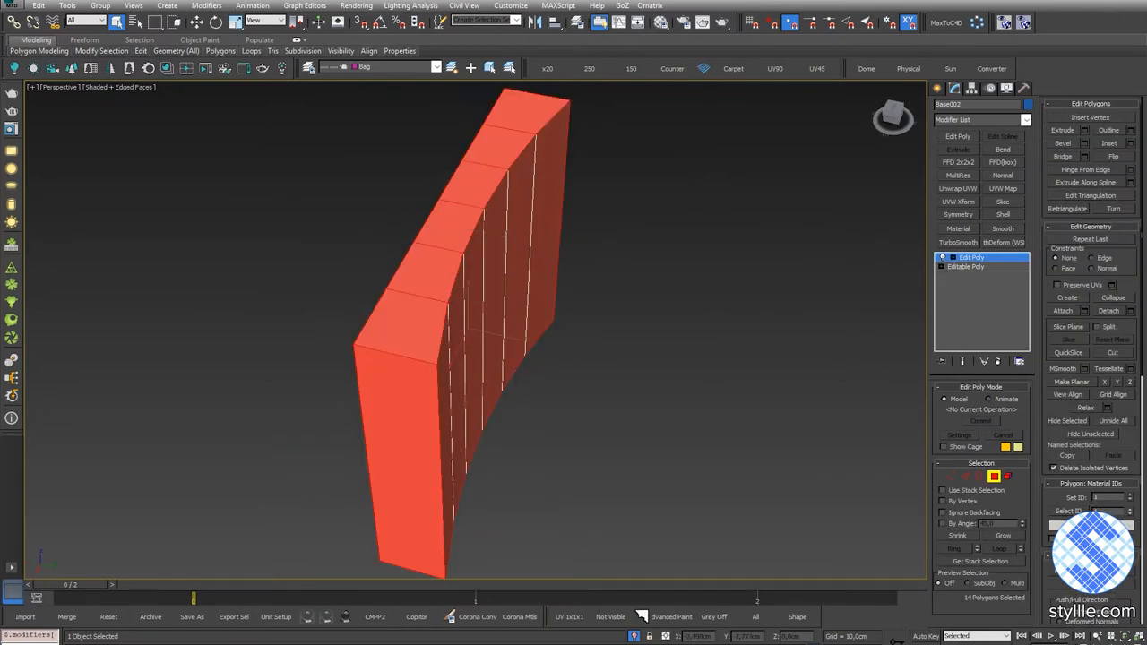
Duplicate the thickened curved block via the Edit menu for the buckle plate.
{"action": "left_click", "coordinate": [35, 7]}
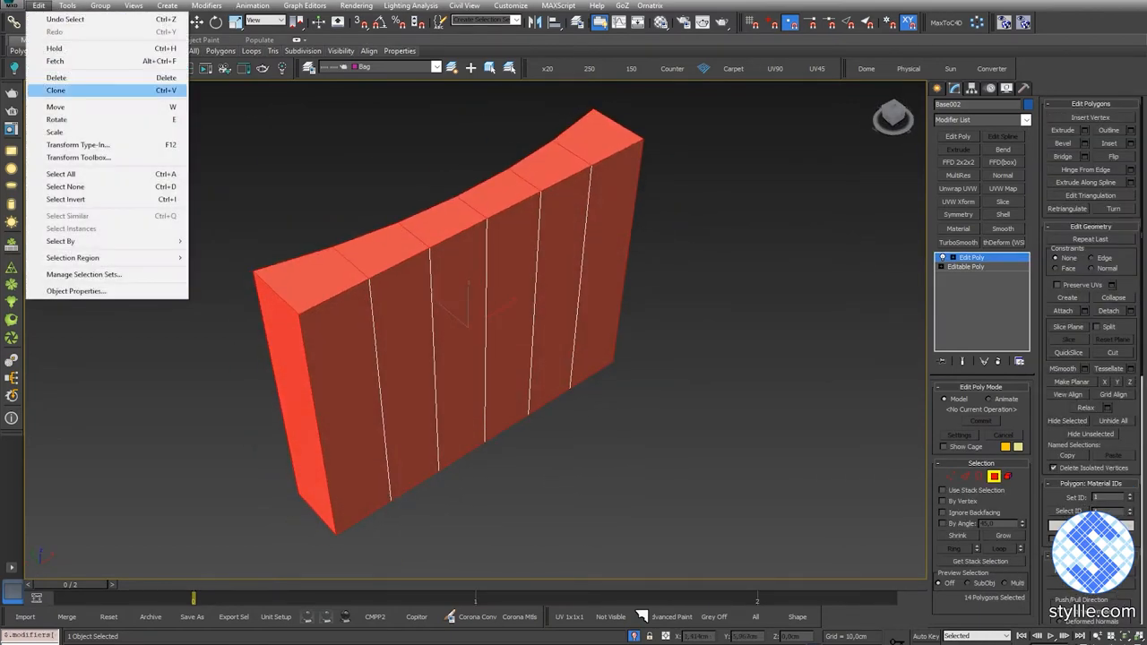
{"action": "key", "text": "ctrl+i"}
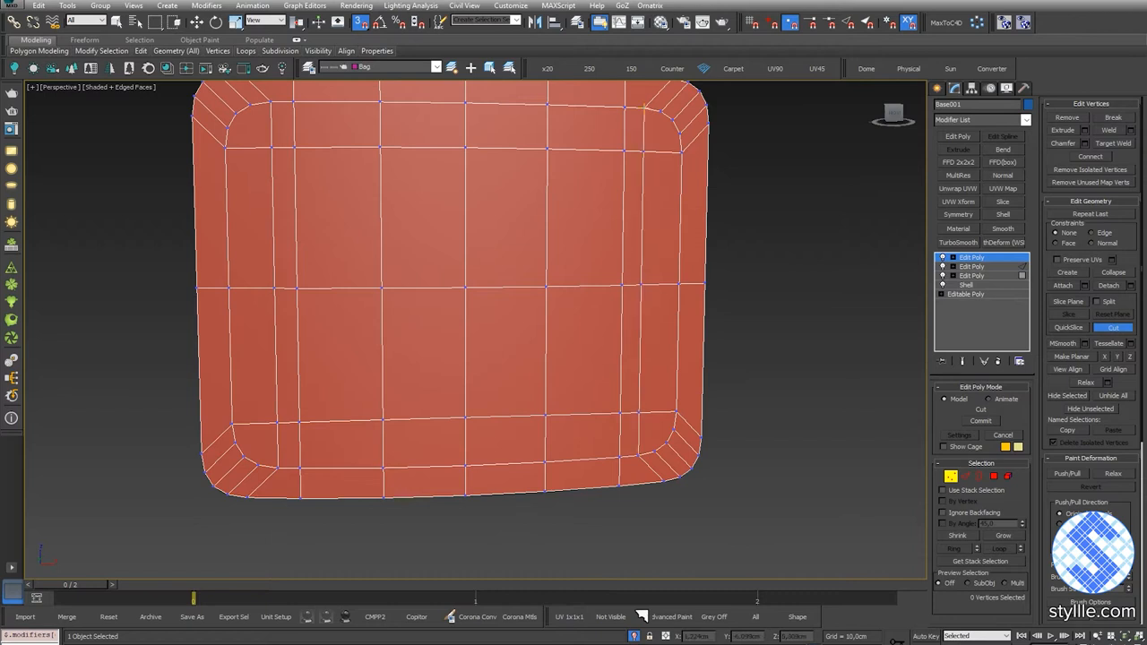
{"action": "mouse_move", "coordinate": [656, 441]}
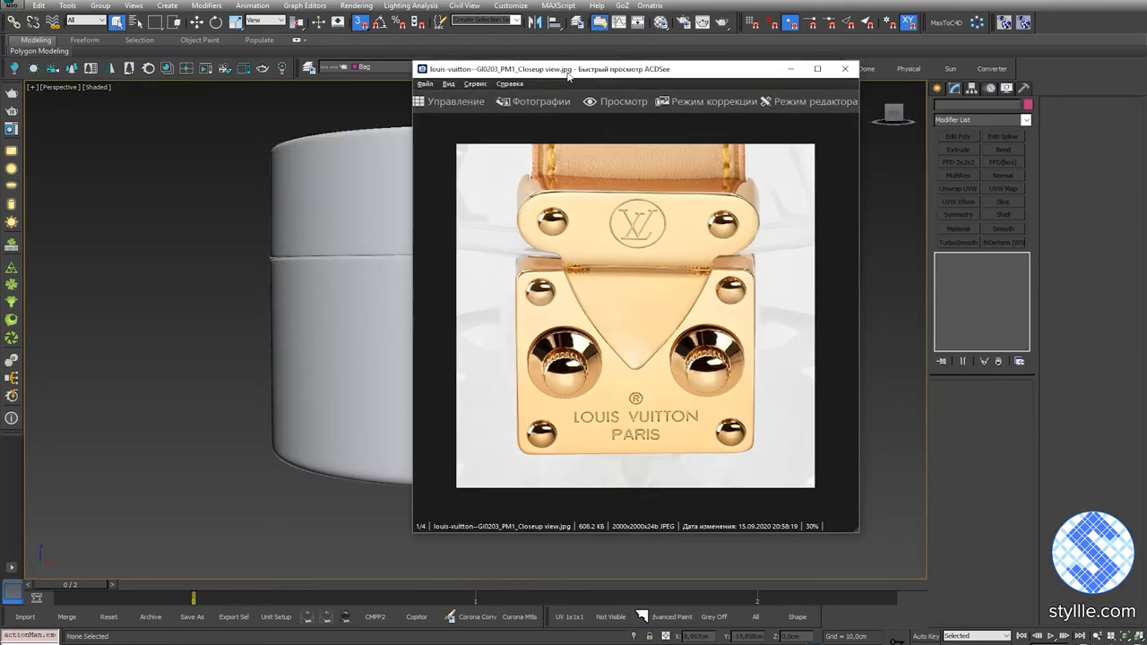
Choose a material in the Material Editor for the buckle photo backdrop.
{"action": "left_click", "coordinate": [844, 68]}
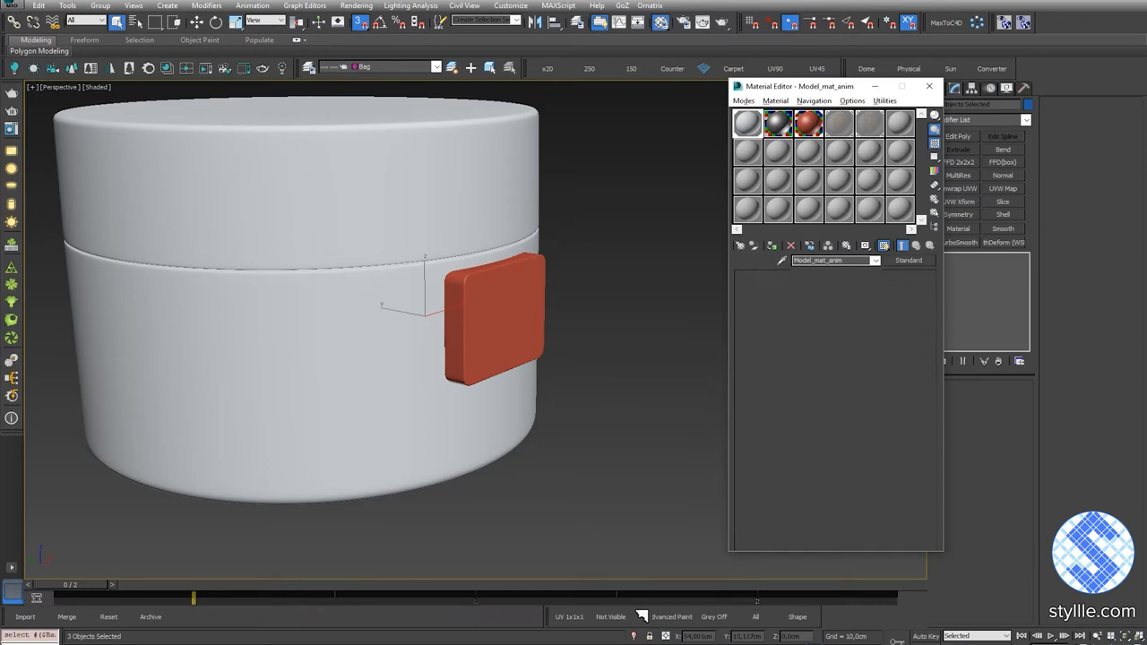
{"action": "left_click", "coordinate": [928, 86]}
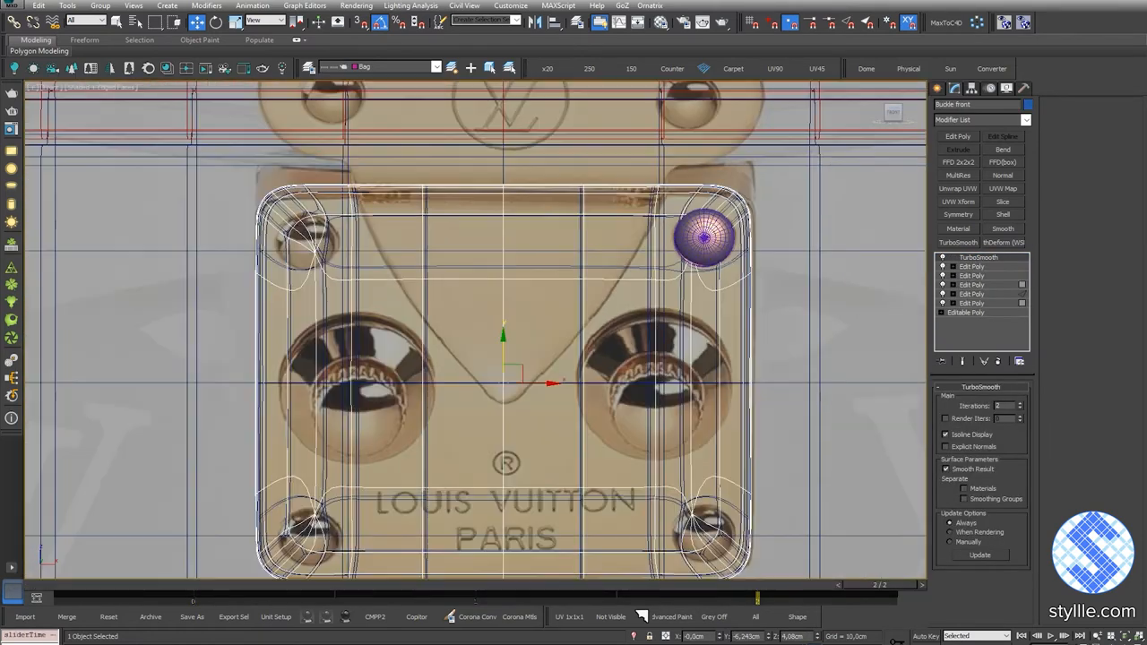
Instance the top-right rivet sphere to the plate's top-left corner.
{"action": "left_click", "coordinate": [312, 238]}
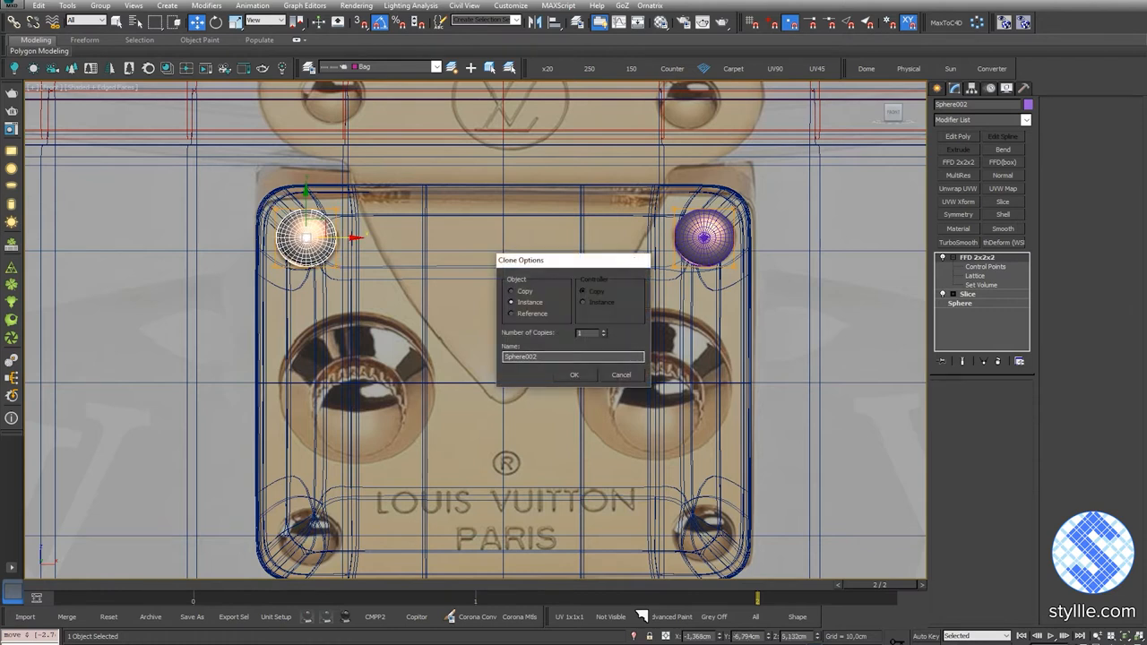
{"action": "left_click", "coordinate": [573, 375]}
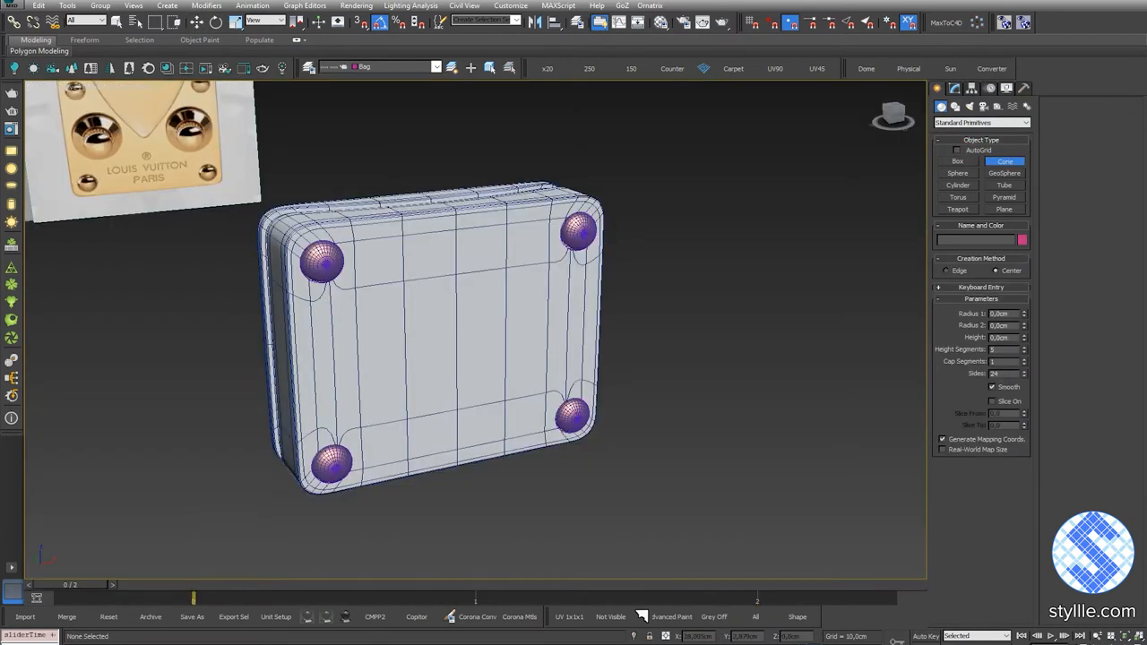
Create a cone pin and chamfer its circular edge ring into a bevelled rim.
{"action": "left_click_drag", "start_coordinate": [466, 295], "coordinate": [627, 377]}
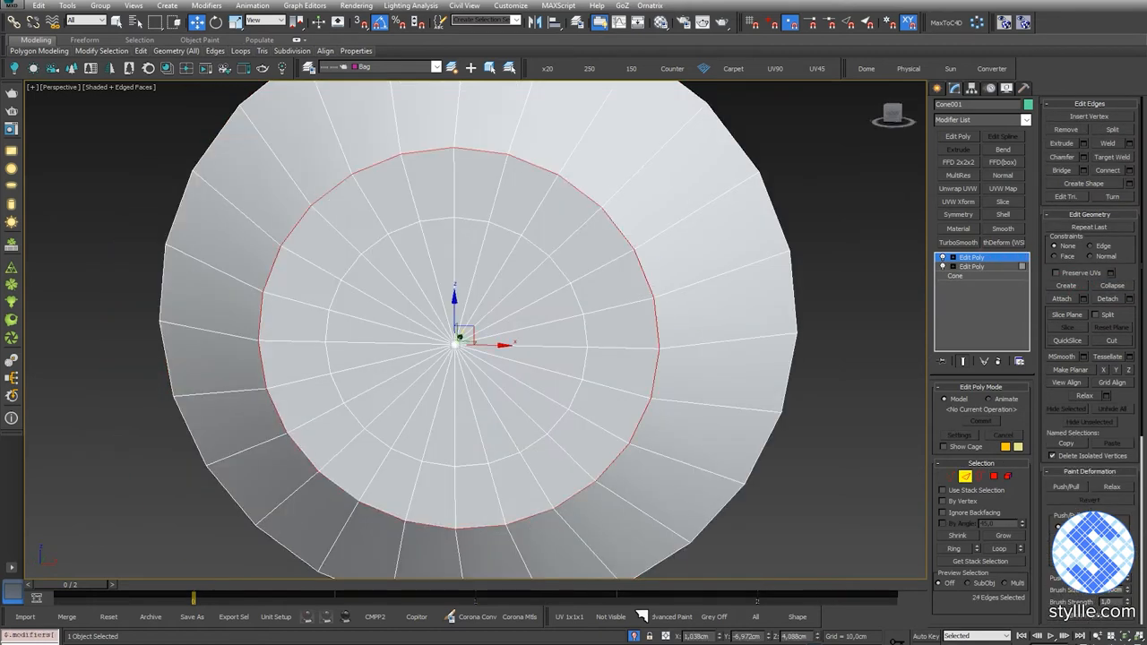
{"action": "left_click", "coordinate": [1079, 158]}
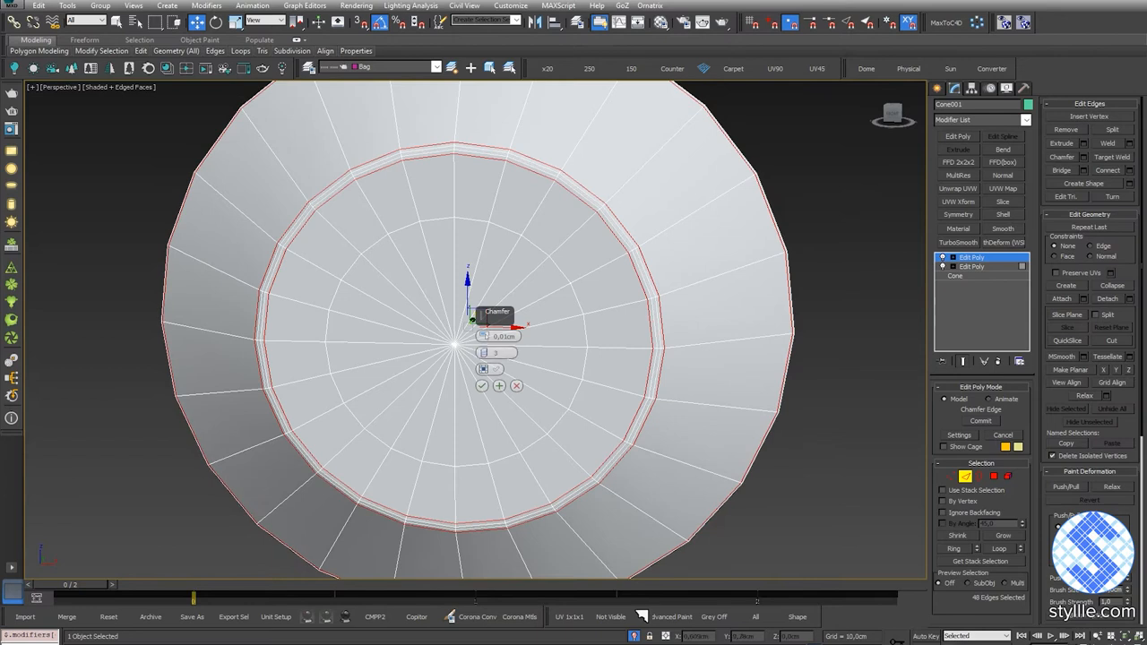
{"action": "left_click", "coordinate": [959, 435]}
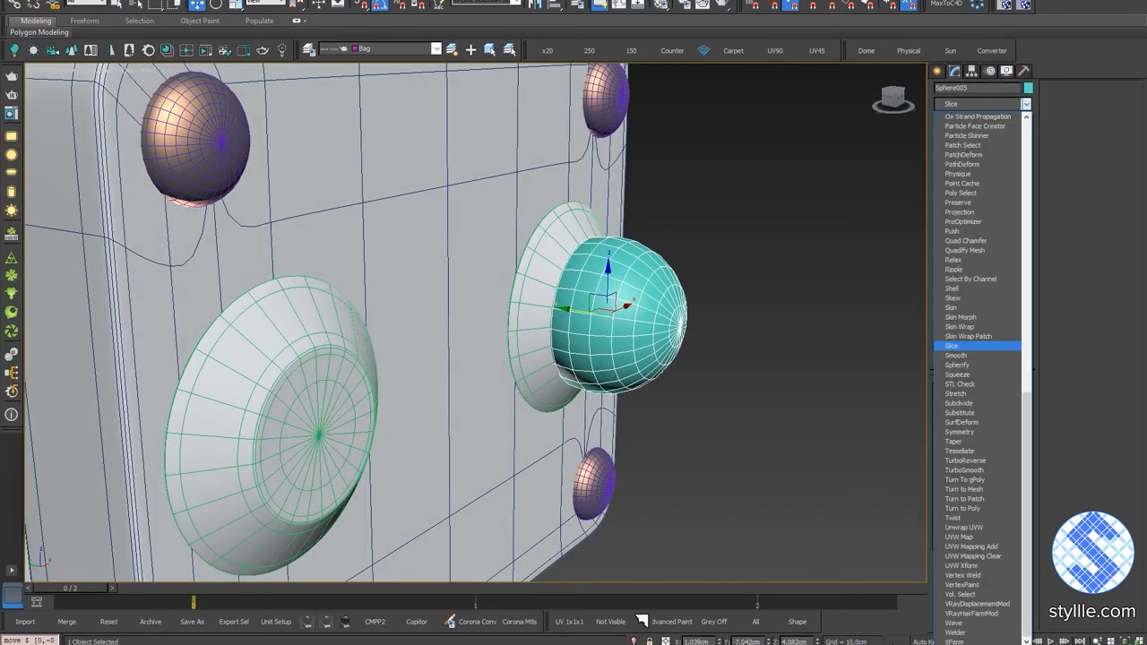
Slice the sphere pin with Remove Bottom, leaving a dome, and select its faces.
{"action": "left_click", "coordinate": [952, 344]}
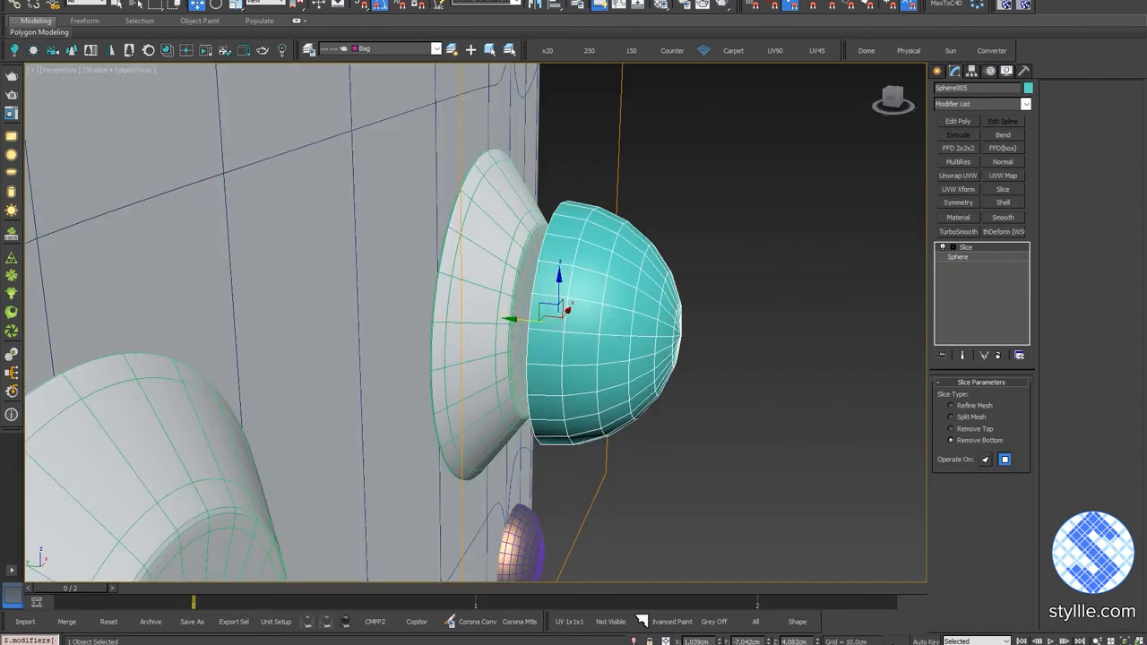
{"action": "left_click", "coordinate": [957, 147]}
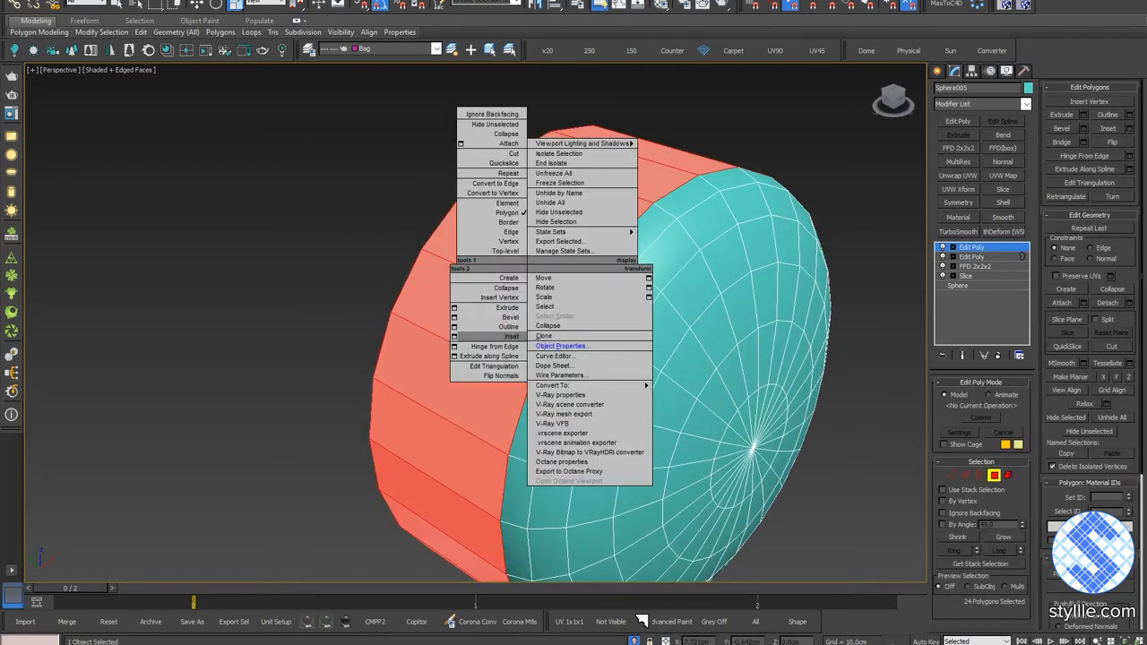
{"action": "left_click", "coordinate": [509, 318]}
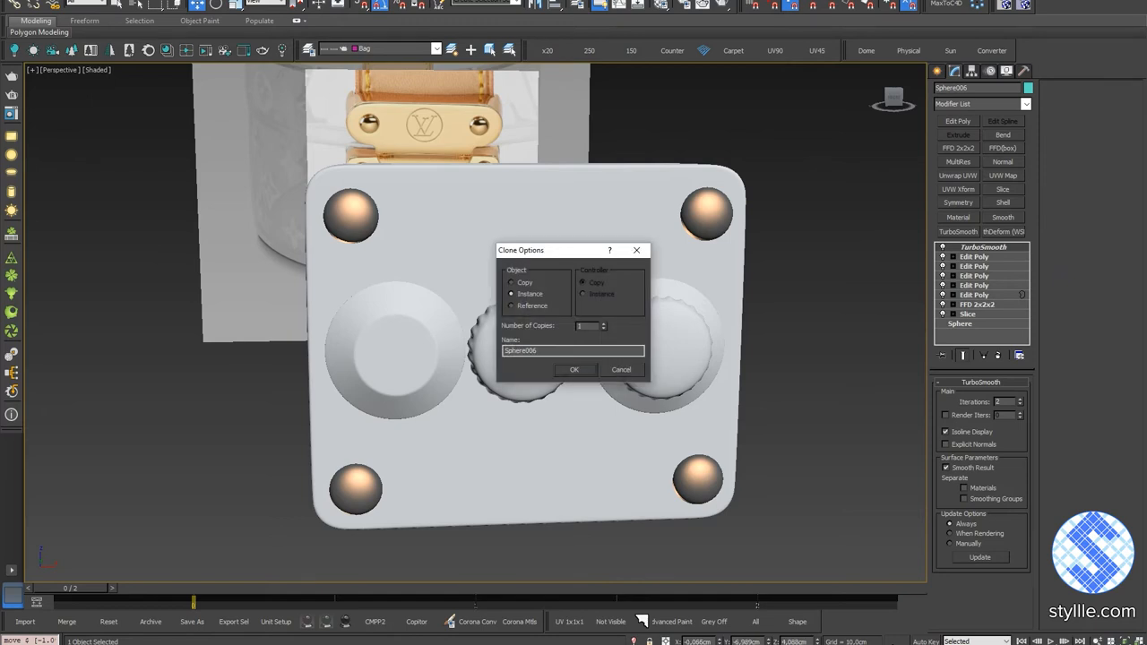
Instance the knurled sphere pin to the second hole and select everything.
{"action": "left_click", "coordinate": [575, 369]}
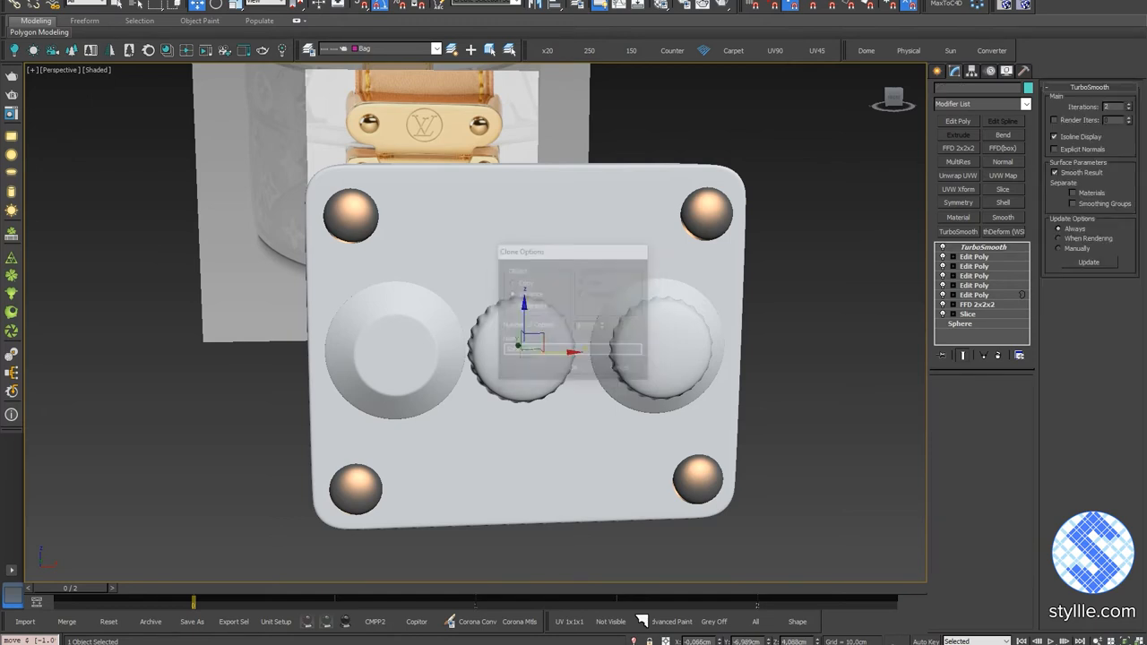
{"action": "key", "text": "ctrl+a"}
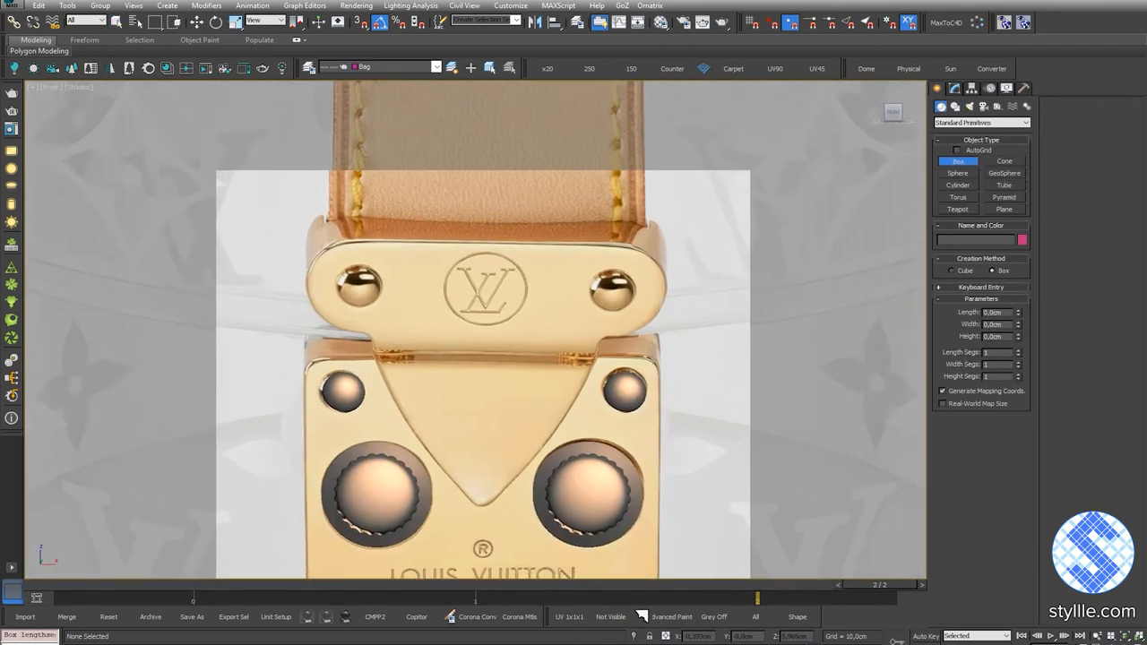
Draw a box over the reference image as the front buckle blockout.
{"action": "left_click_drag", "start_coordinate": [308, 231], "coordinate": [663, 340]}
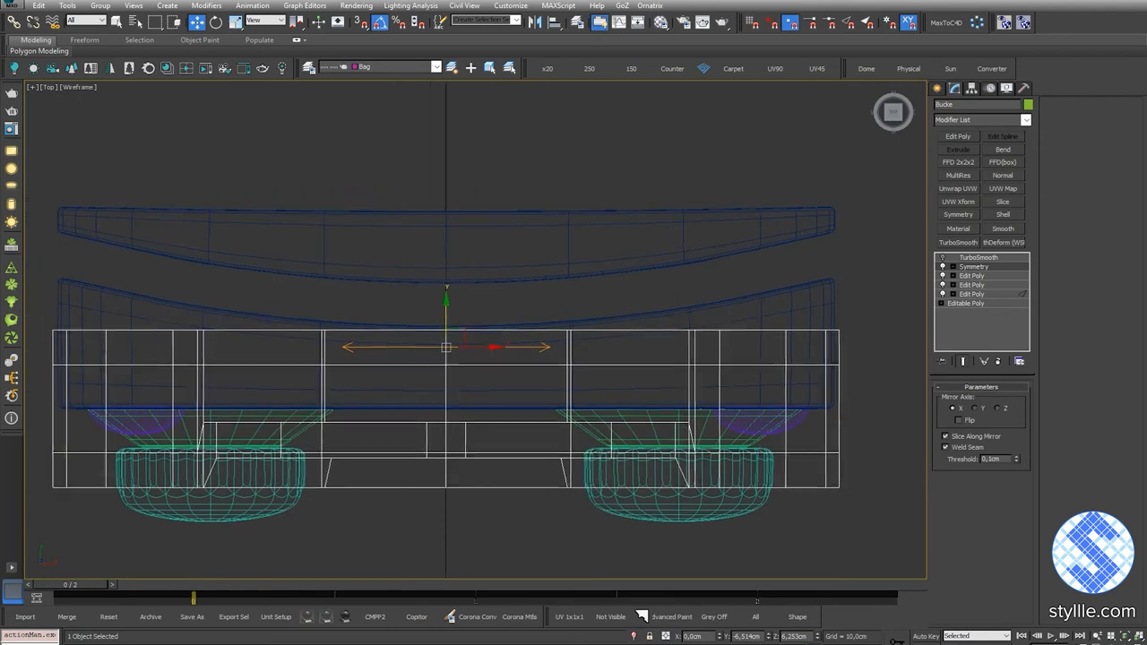
Mirror the buckle part across the X axis with Slice Along Mirror and Weld Seam on.
{"action": "left_click", "coordinate": [971, 276]}
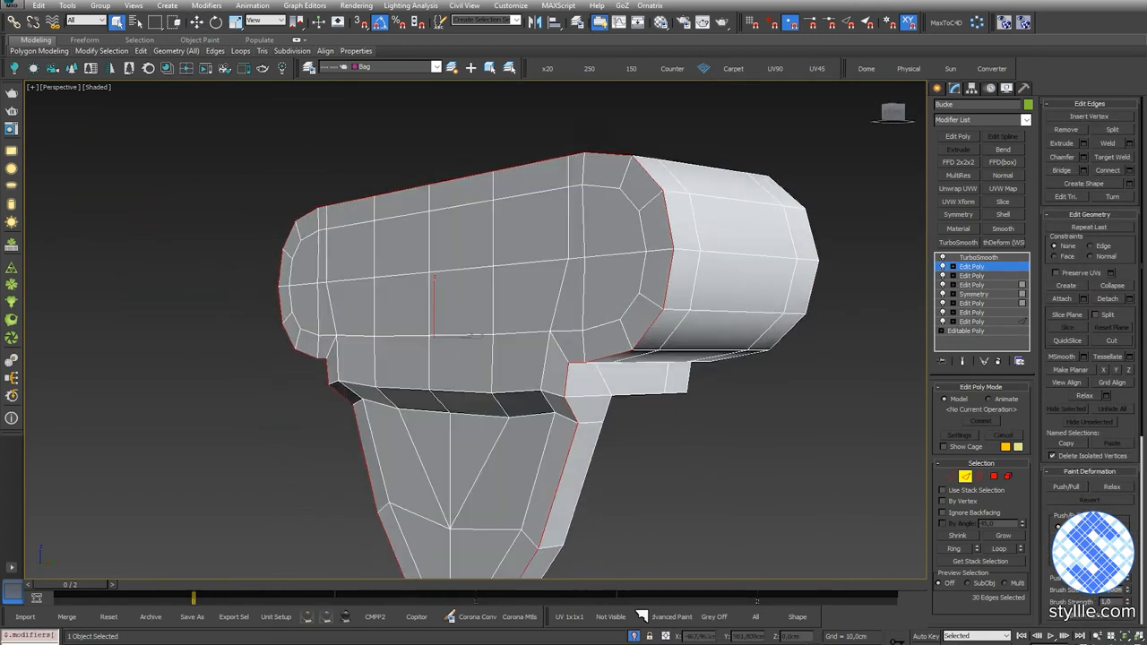
Add an Edit Poly modifier and select the top band faces in Polygon mode.
{"action": "left_click", "coordinate": [1064, 156]}
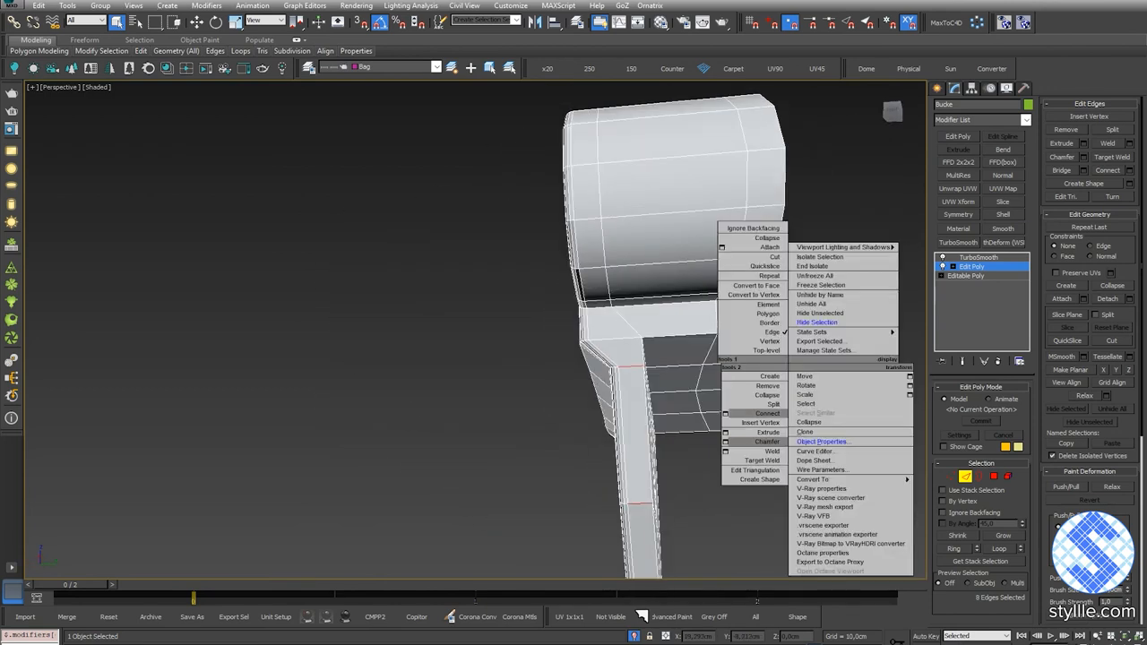
{"action": "left_click", "coordinate": [753, 412]}
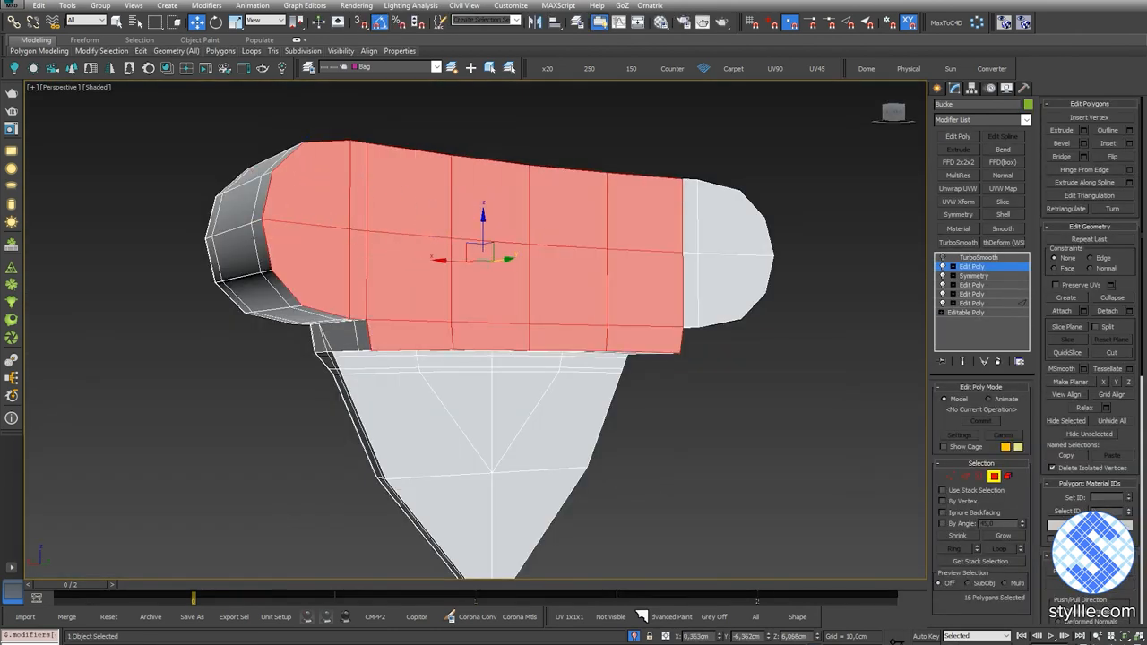
Switch to Vertex level and begin a Cut across the left end of the top band.
{"action": "right_click", "coordinate": [511, 260]}
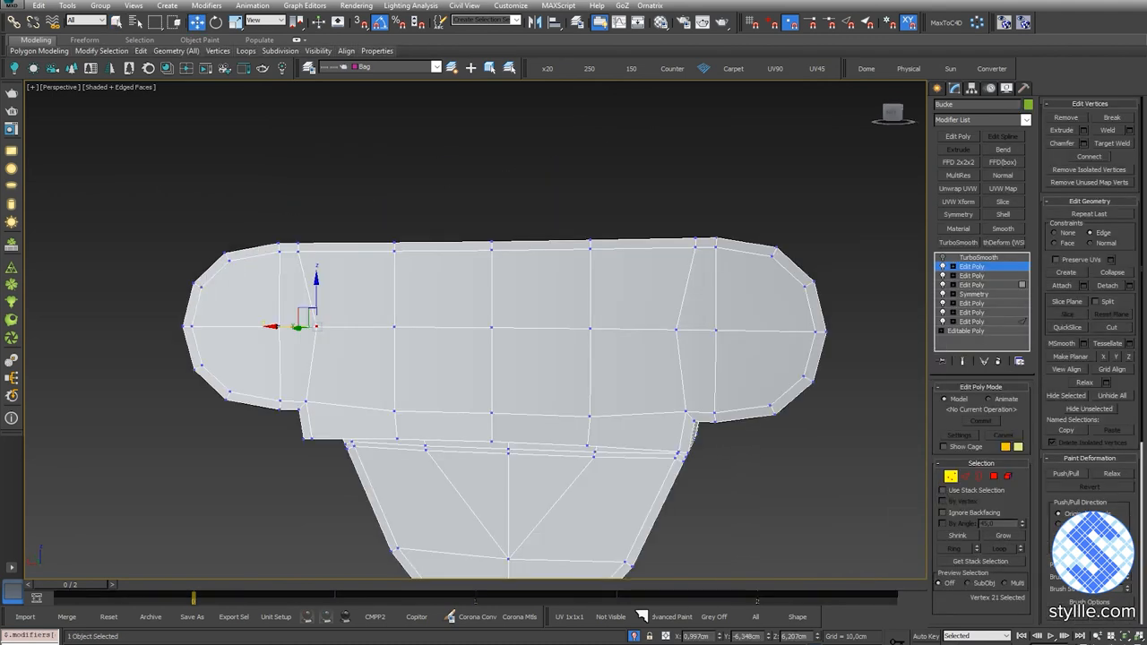
{"action": "left_click", "coordinate": [1111, 326]}
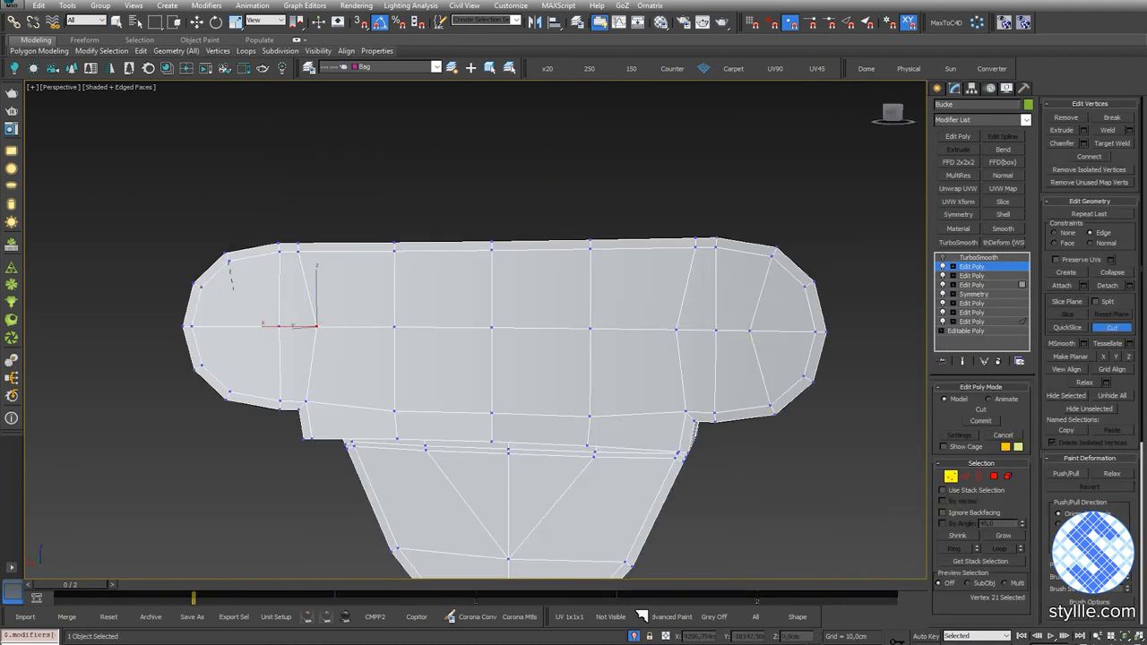